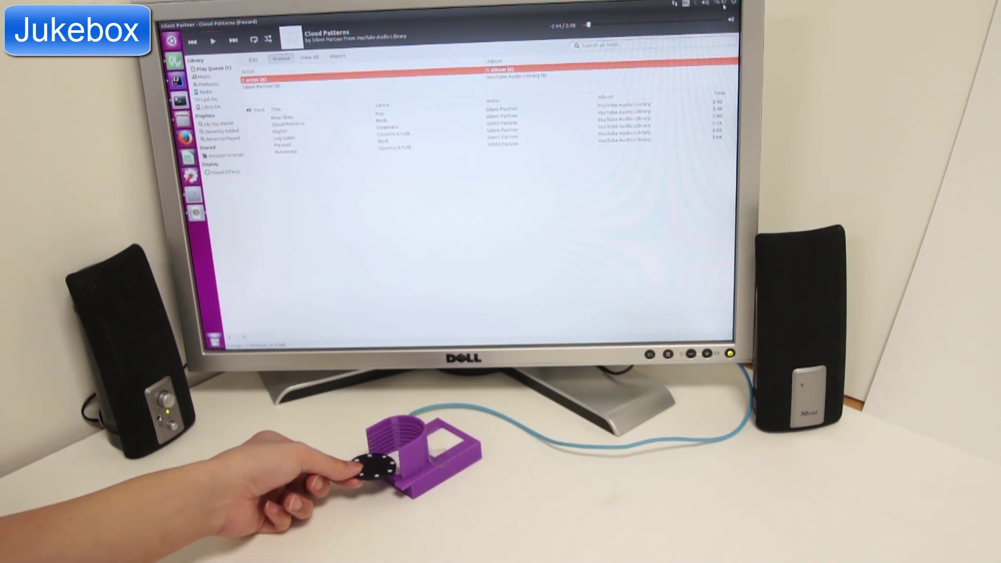
# - Start playback of 'Cloud Patterns' by Silent Partner as the token is placed in the reader
pyautogui.click(215, 42)
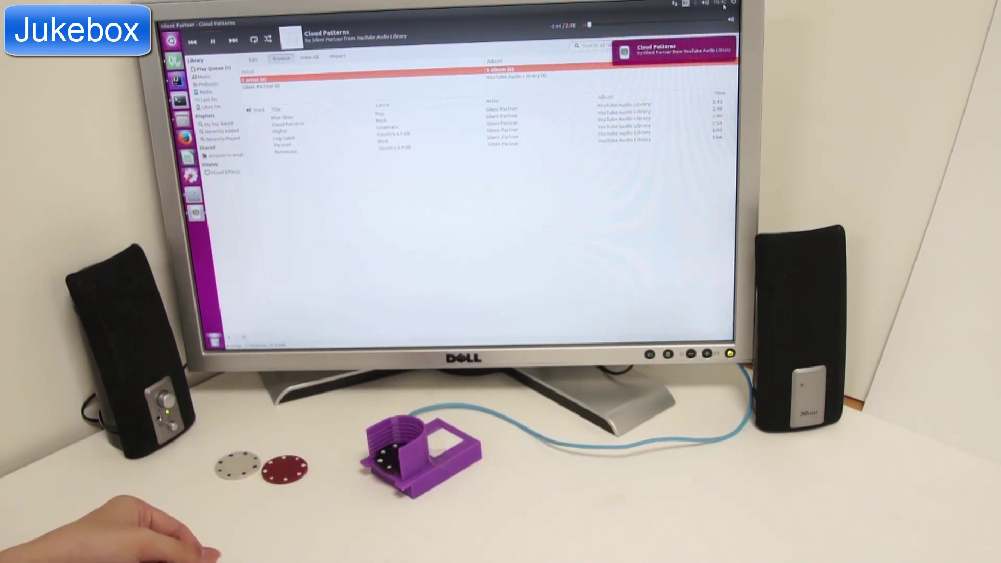